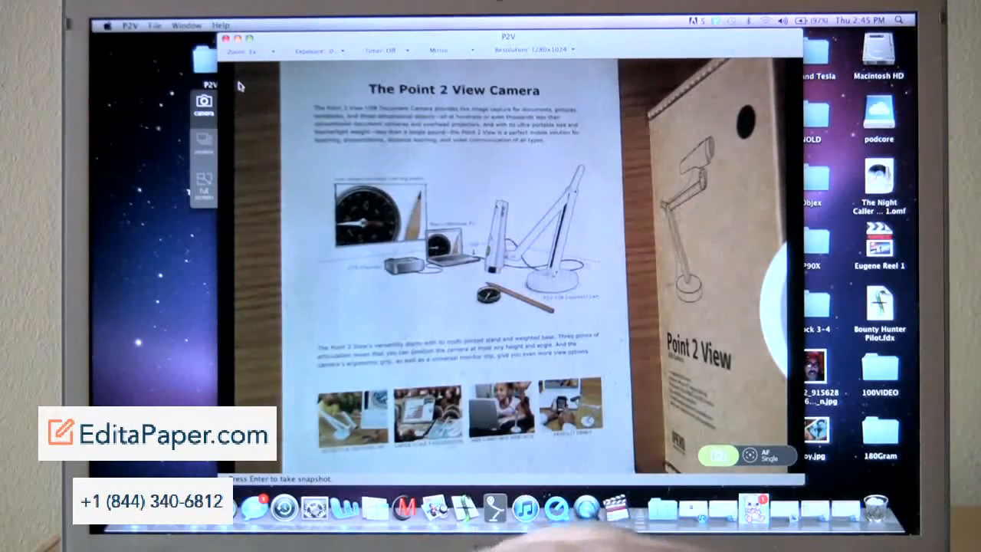
Show the camera Zoom list of magnification levels from 1x to 3x.
{"action": "left_click", "coordinate": [245, 49]}
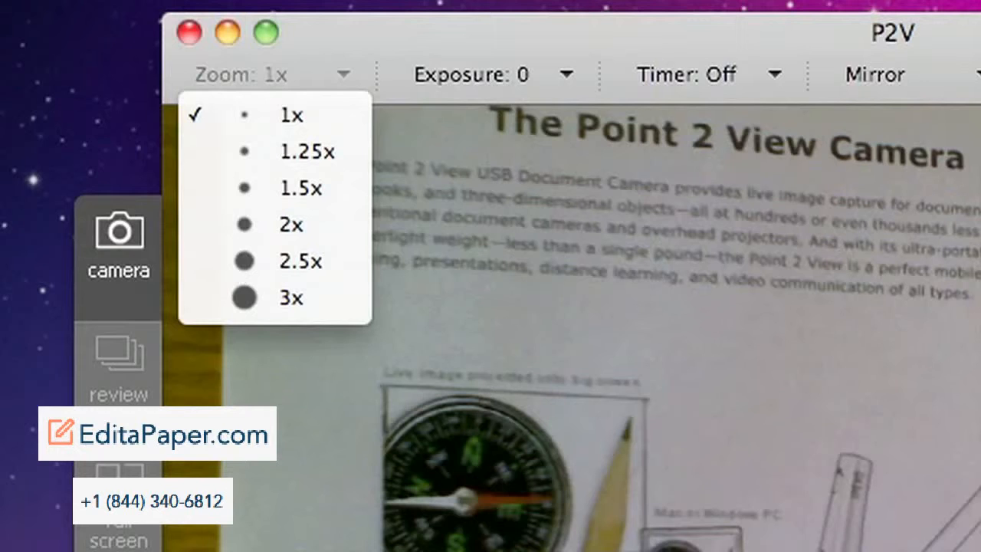
{"action": "mouse_move", "coordinate": [290, 297]}
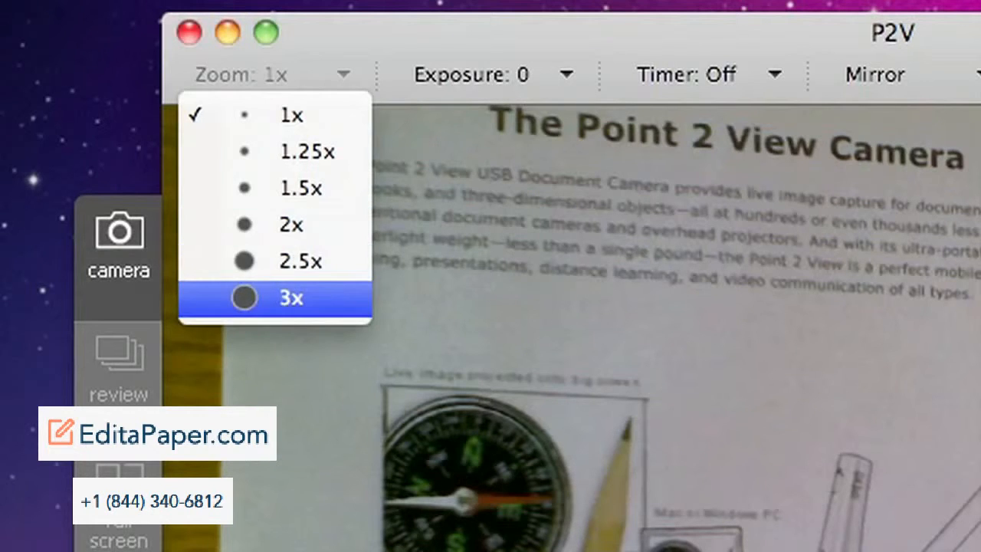